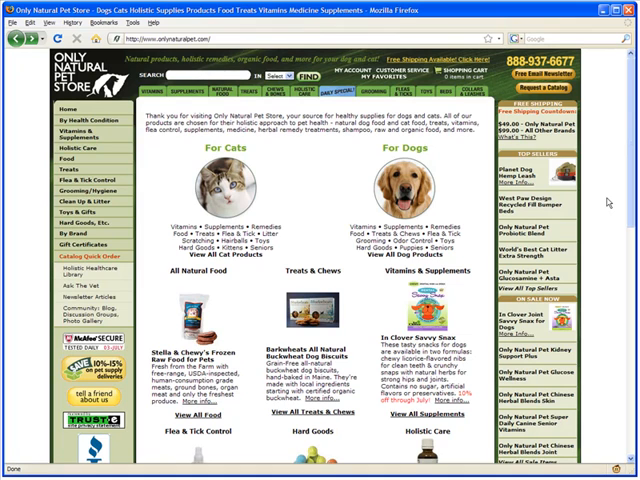
mouse_move(608, 176)
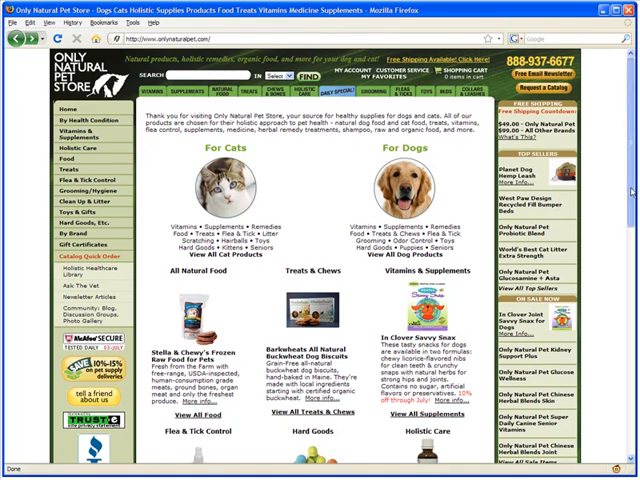
Step: Bring up the Affiliate Wizard from the Tools menu, showing the Bath and Body and Harry's Housewares entries
scroll("down", 3)
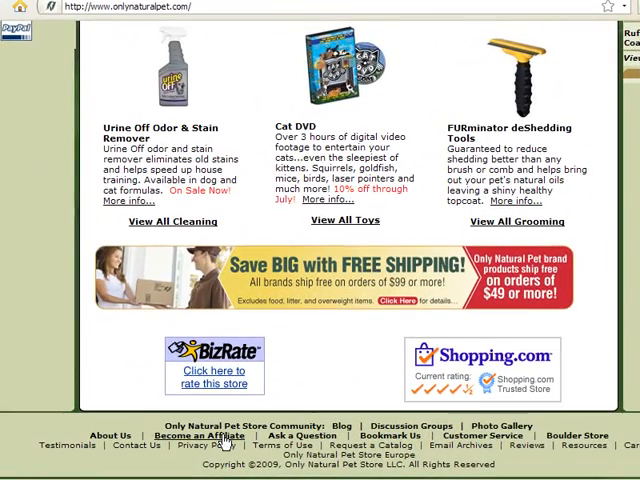
left_click(196, 436)
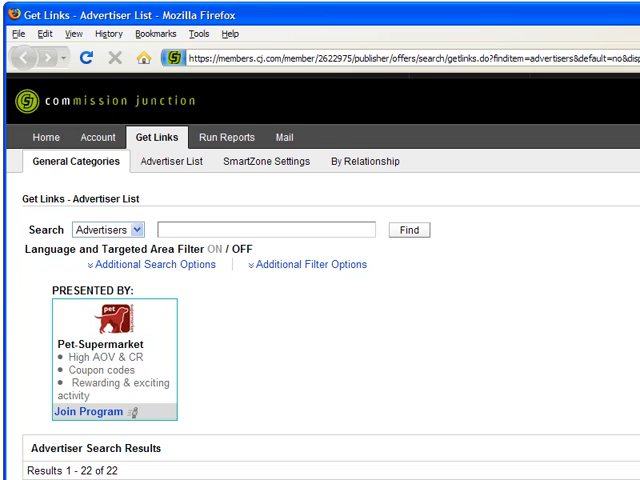
scroll("down", 3)
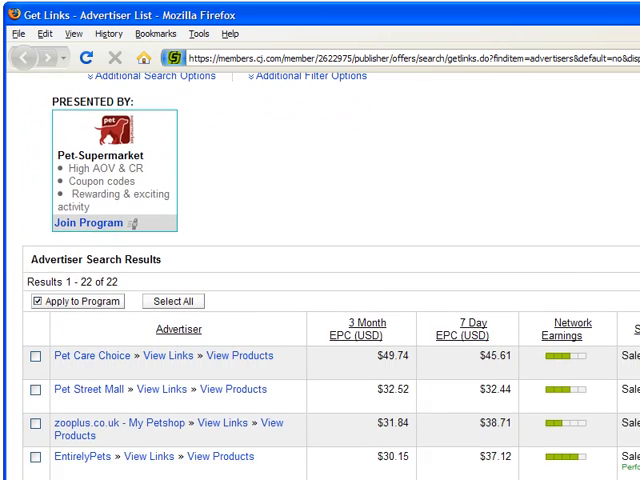
scroll("down", 3)
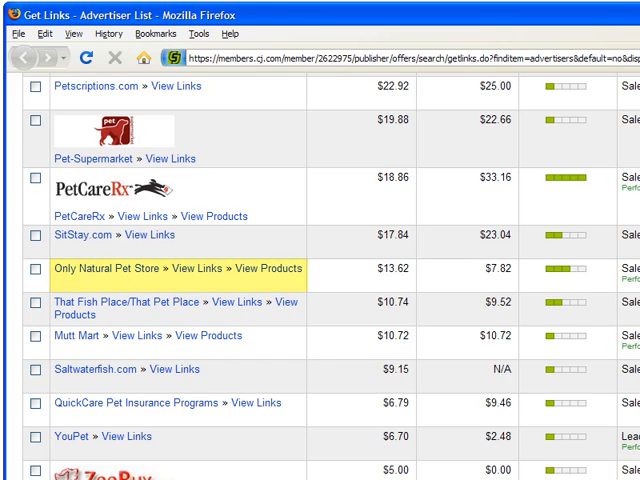
scroll("right", 3)
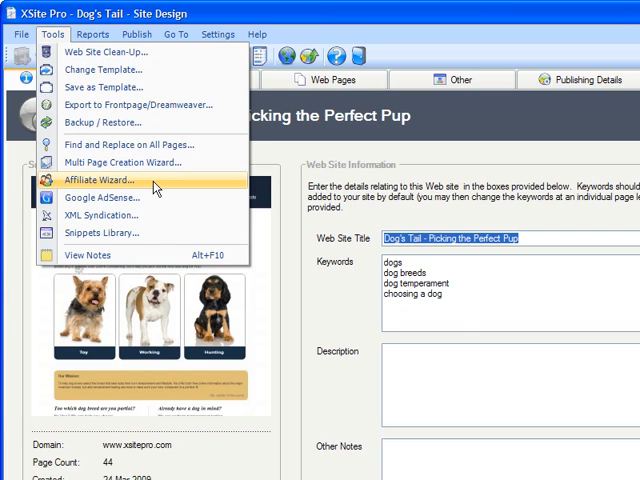
left_click(110, 180)
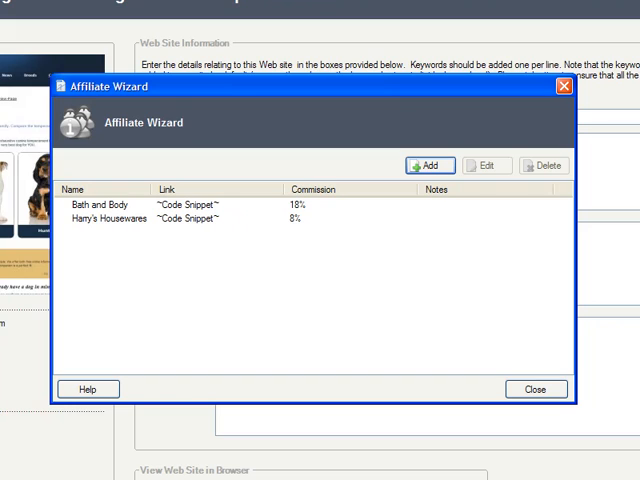
mouse_move(84, 164)
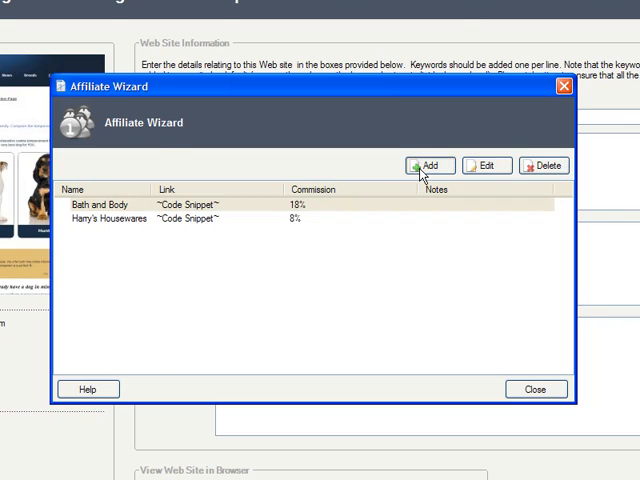
Step: Add a new affiliate named 'Only Natural Pet Store' using the Script / Code option for its banner
left_click(428, 164)
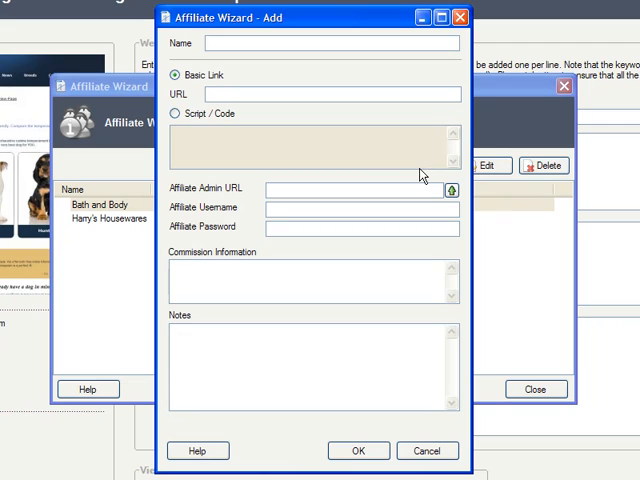
type("Only Natural Pet Store")
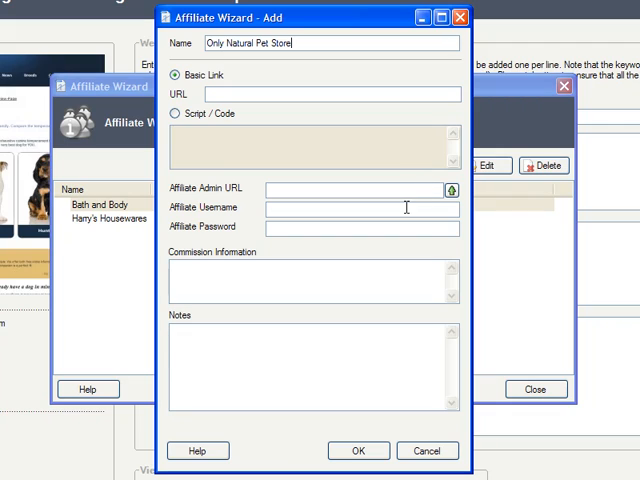
left_click(176, 112)
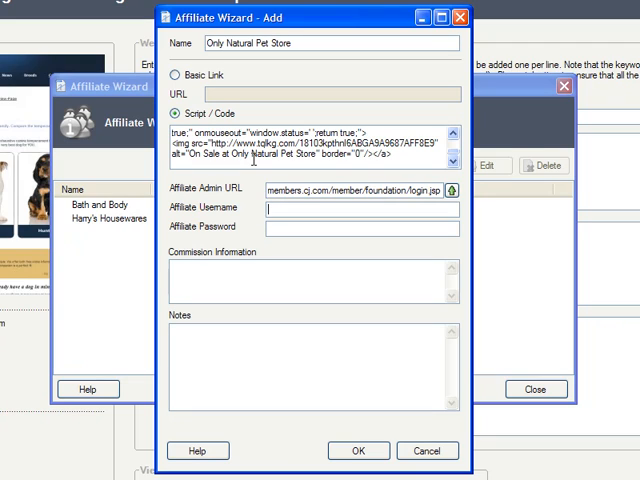
mouse_move(562, 220)
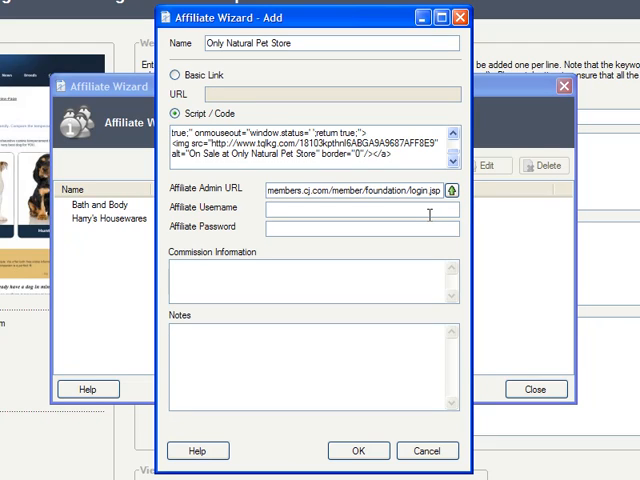
left_click(360, 208)
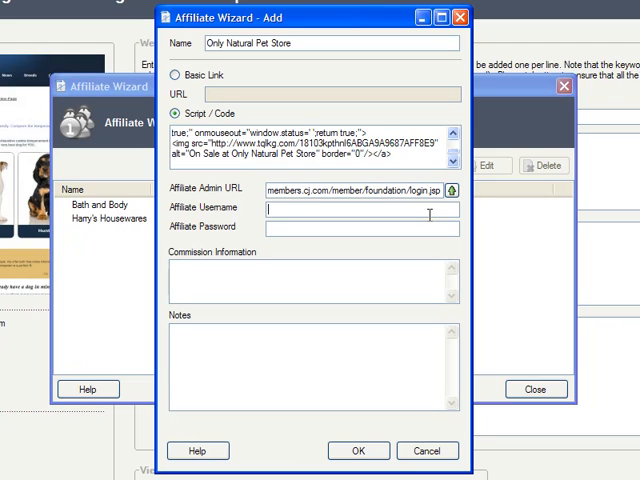
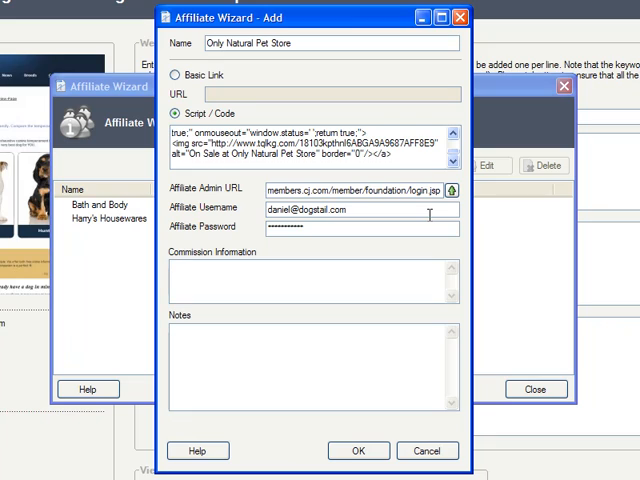
left_click(300, 280)
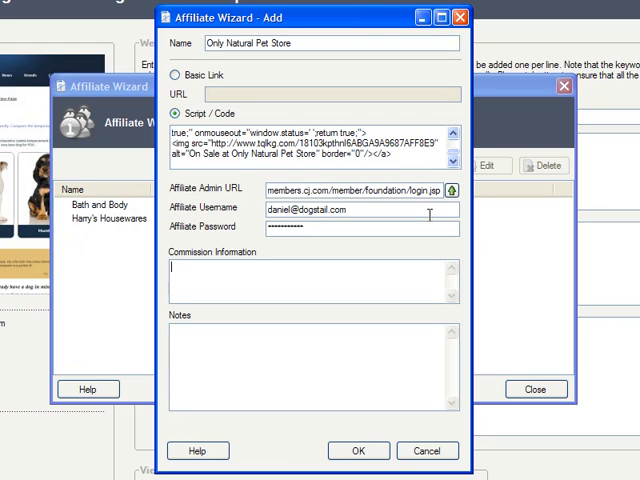
type("10")
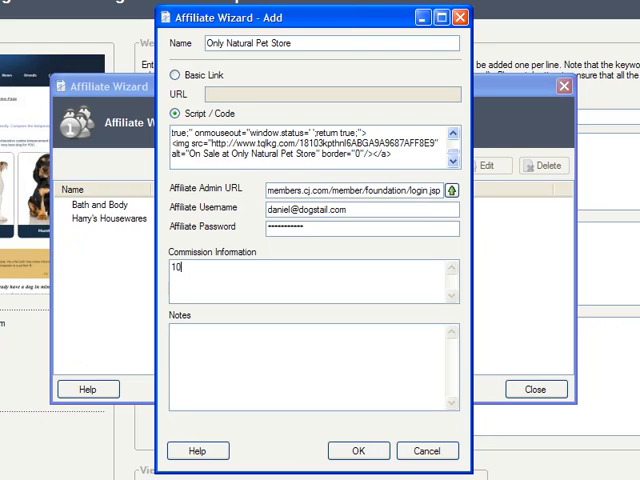
type("%")
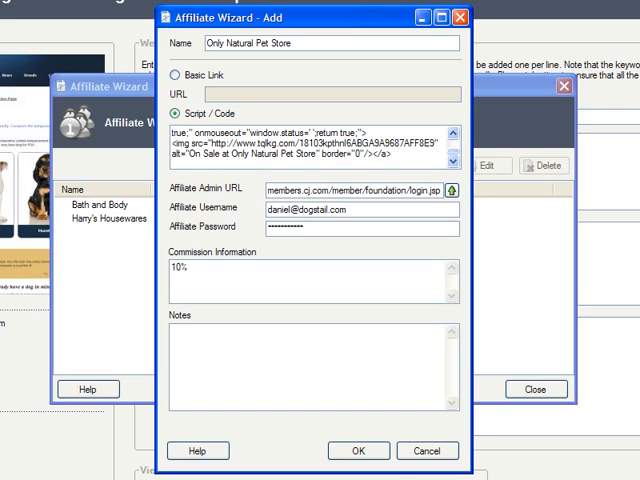
Step: Add the note 'Paid by direct deposit $10 minimum' and save the affiliate entry
left_click(300, 360)
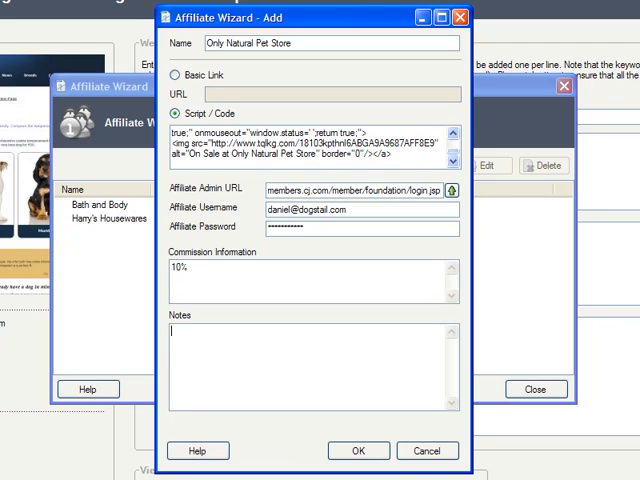
type("Paid by dire")
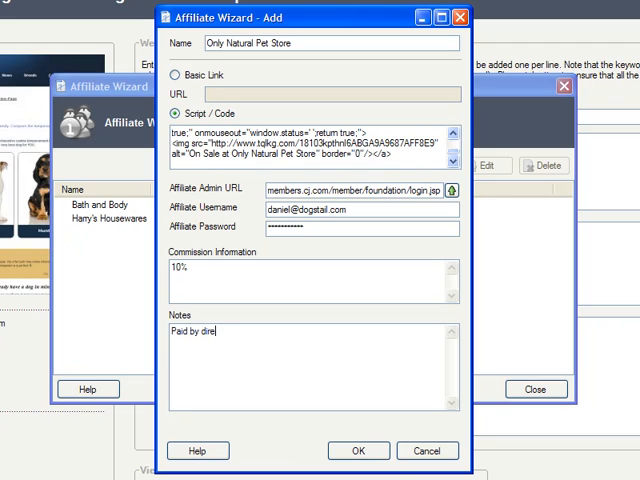
type("ct deposit")
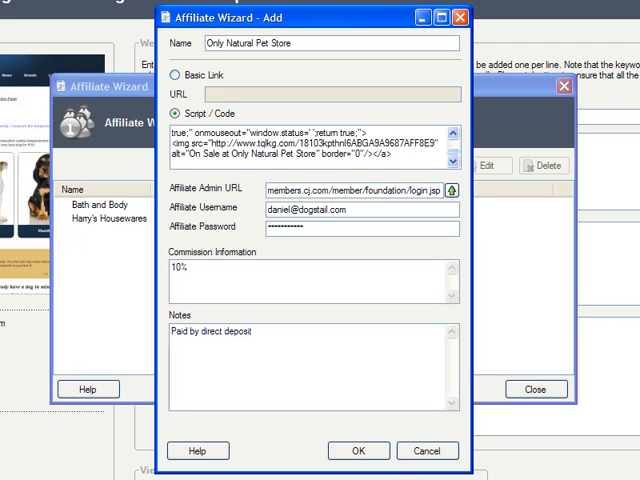
type("$10 min")
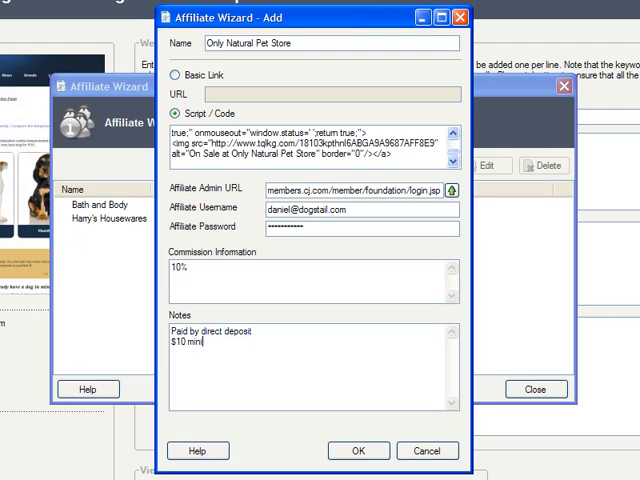
type("imum")
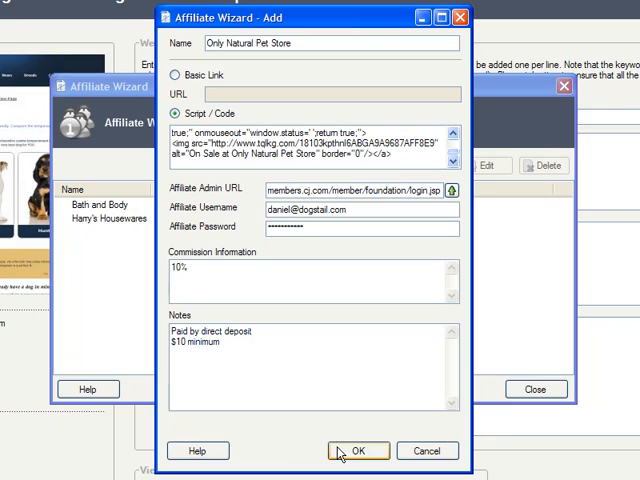
left_click(358, 450)
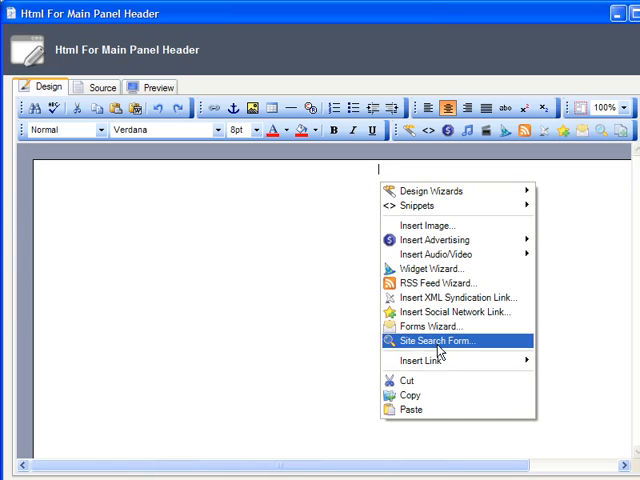
Step: Insert the Only Natural Pet Store affiliate banner into the Main Panel Header via Insert Link > Affiliates
left_click(430, 360)
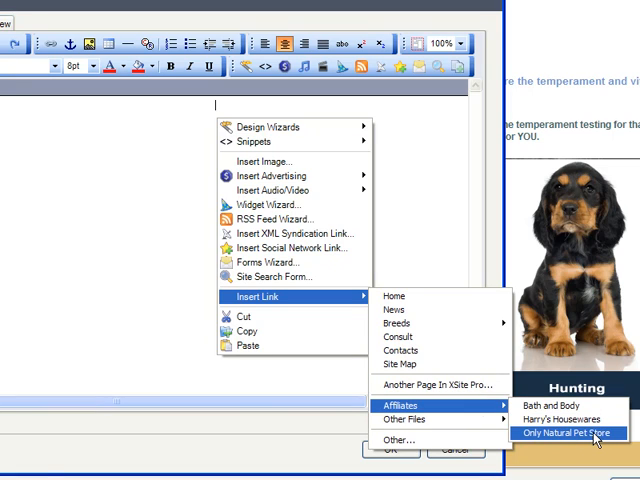
left_click(568, 432)
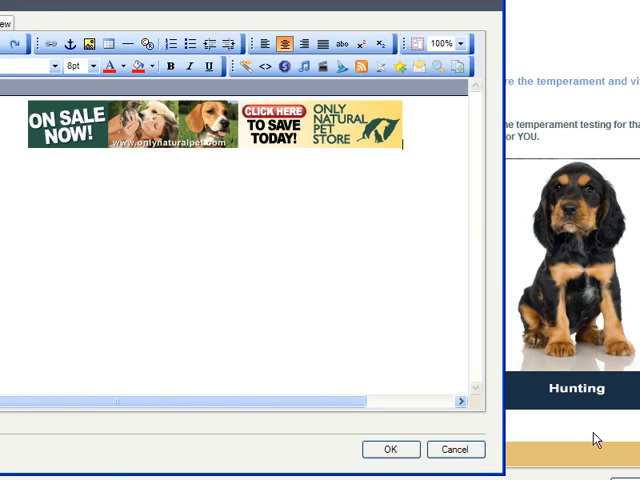